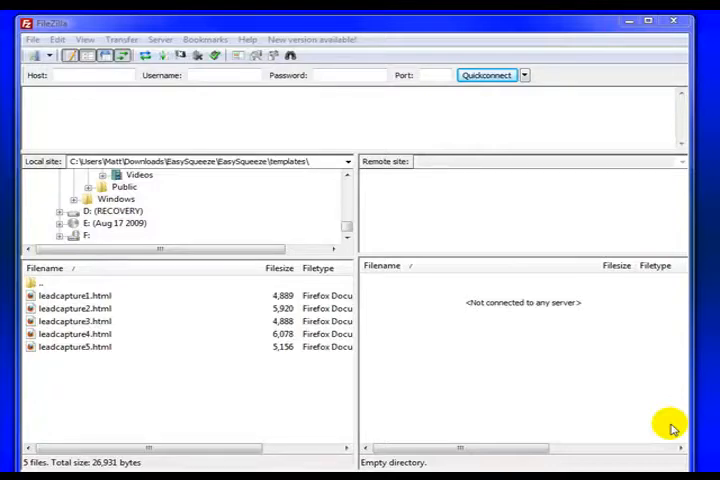
mouse_move(180, 304)
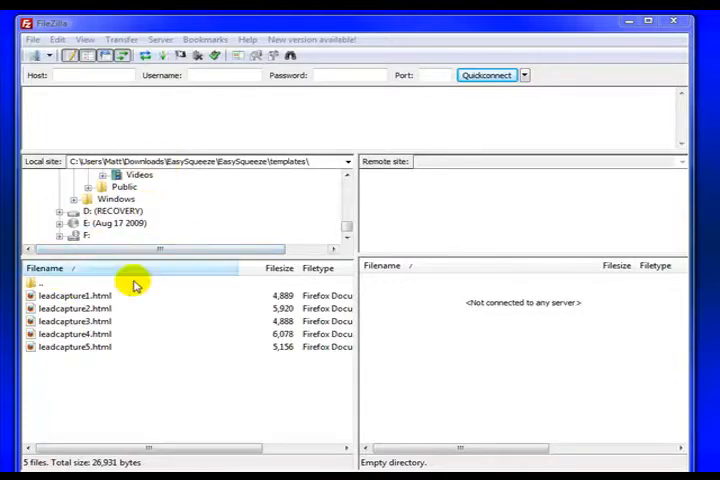
mouse_move(510, 258)
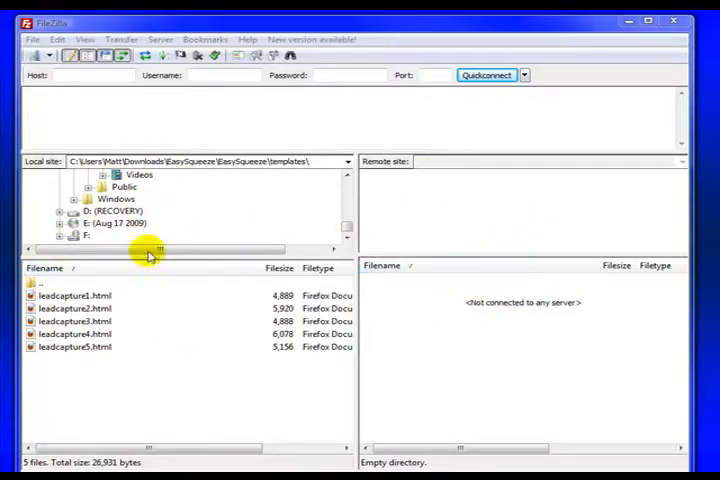
mouse_move(552, 330)
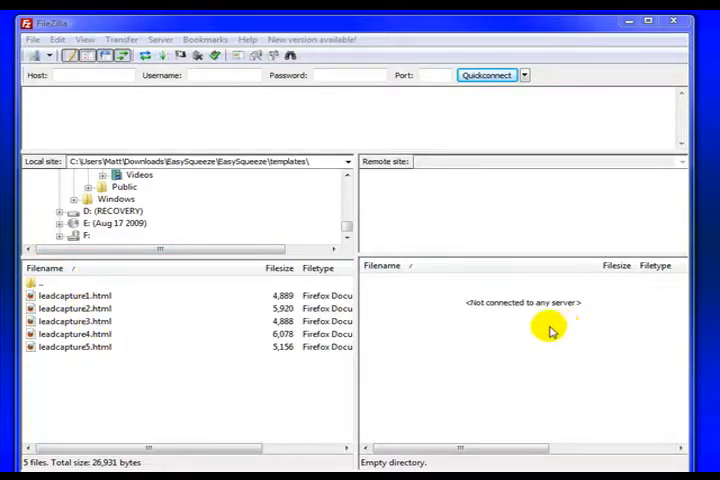
mouse_move(192, 230)
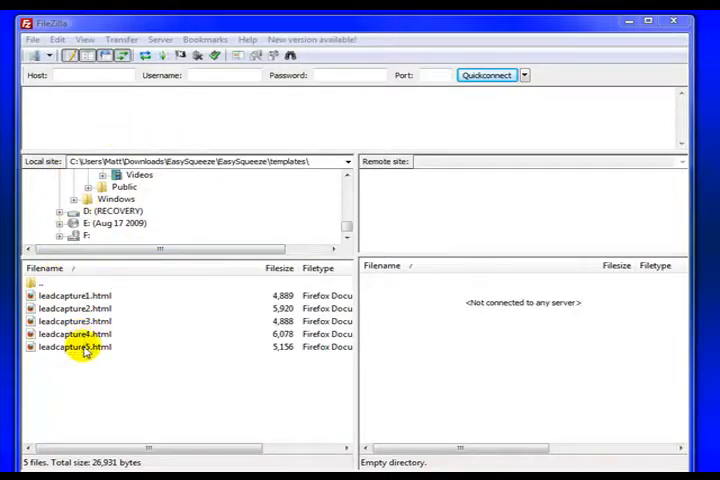
mouse_move(124, 280)
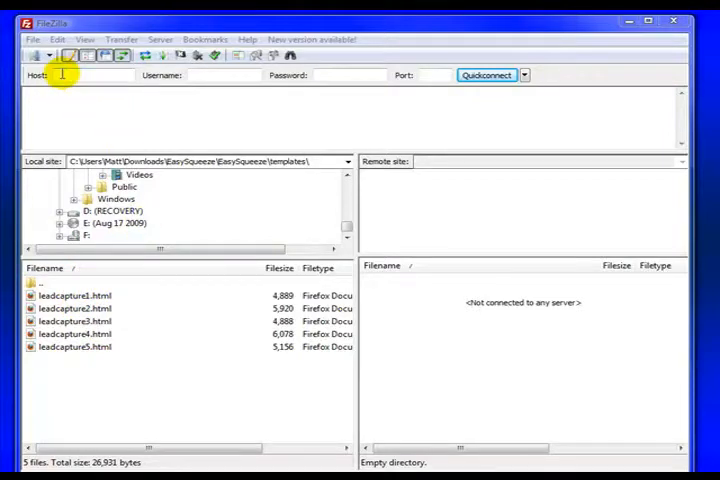
mouse_move(184, 132)
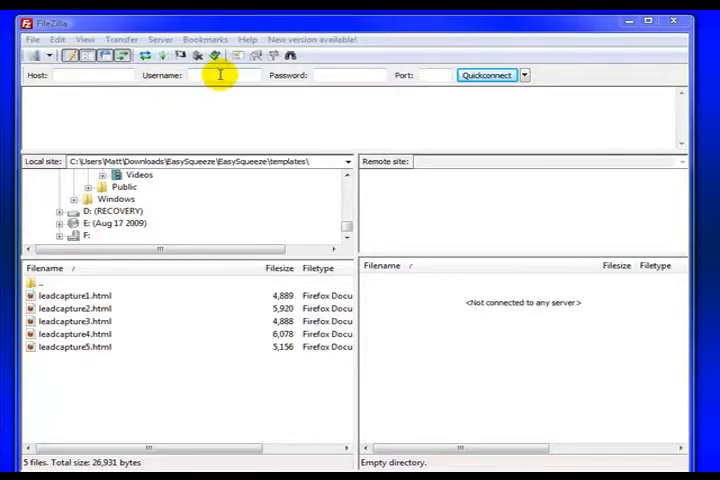
mouse_move(386, 138)
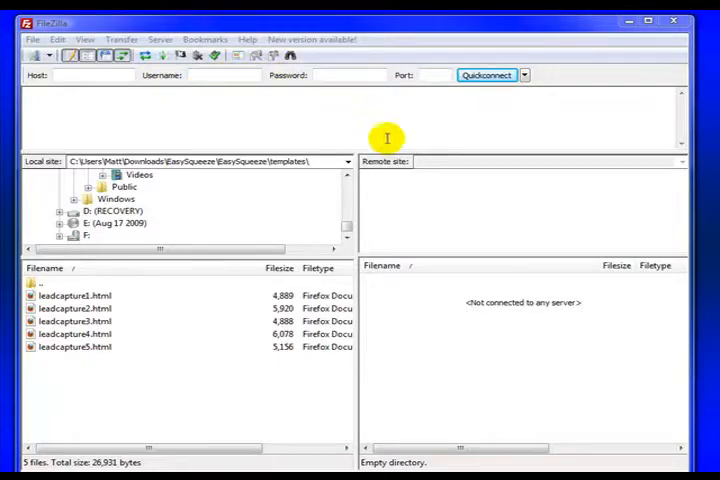
mouse_move(280, 214)
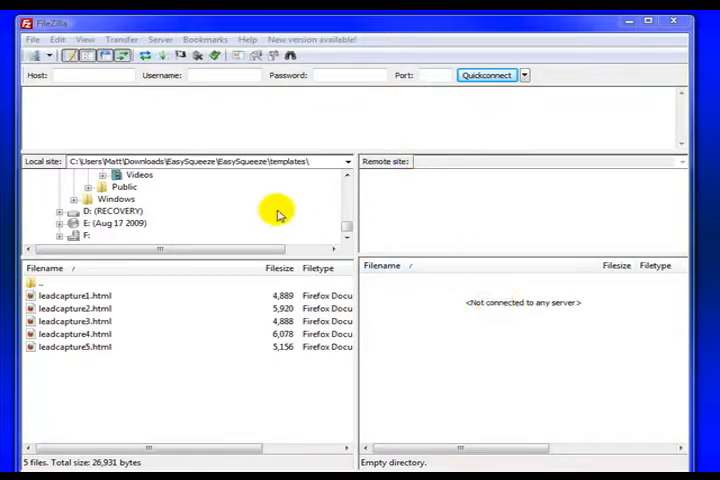
mouse_move(424, 296)
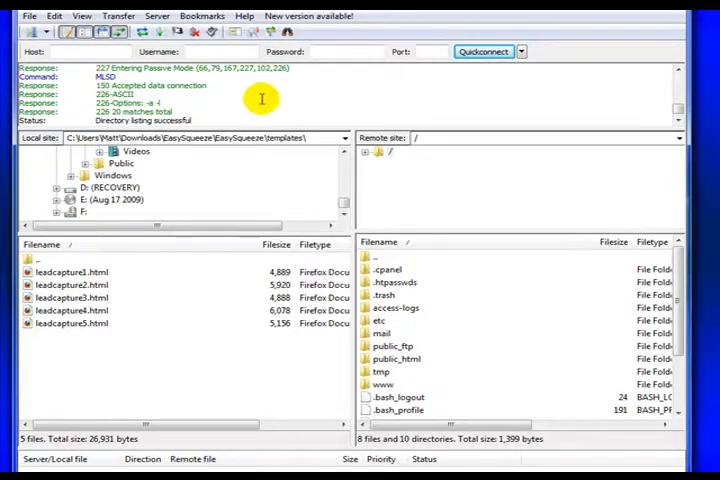
mouse_move(532, 316)
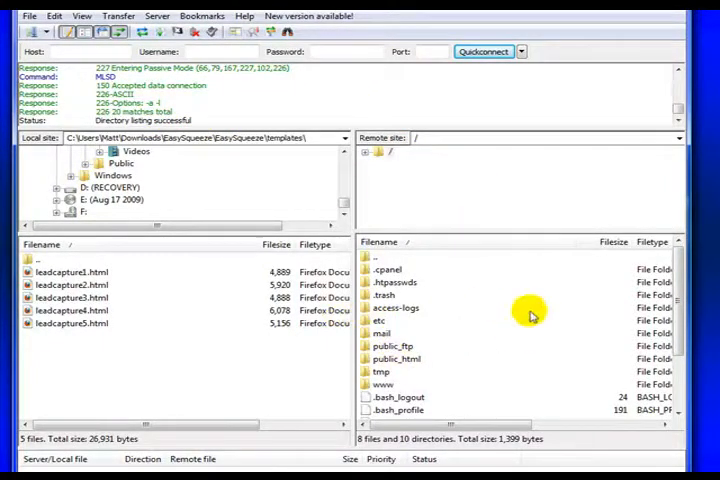
mouse_move(138, 330)
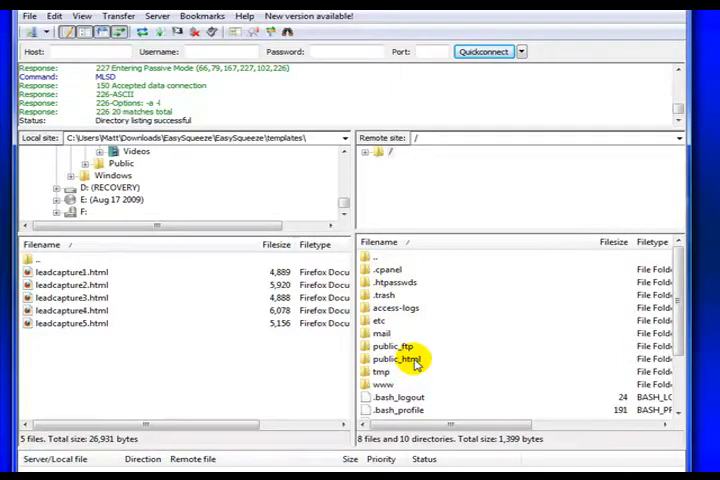
Enter the server's public_html folder so its website files are listed remotely.
click(400, 358)
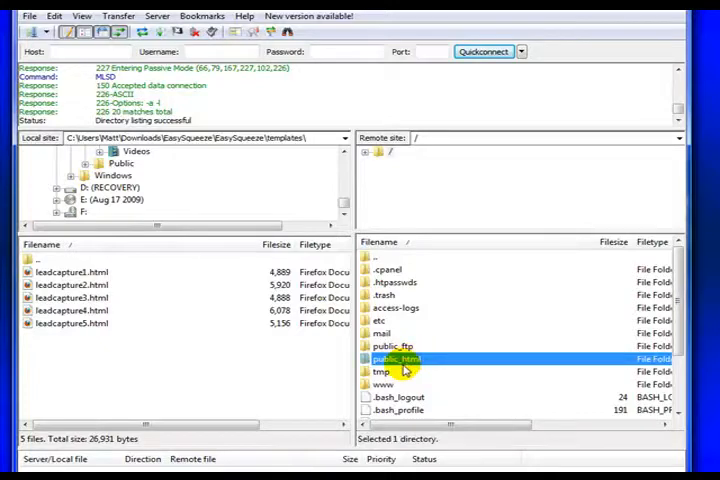
mouse_move(388, 390)
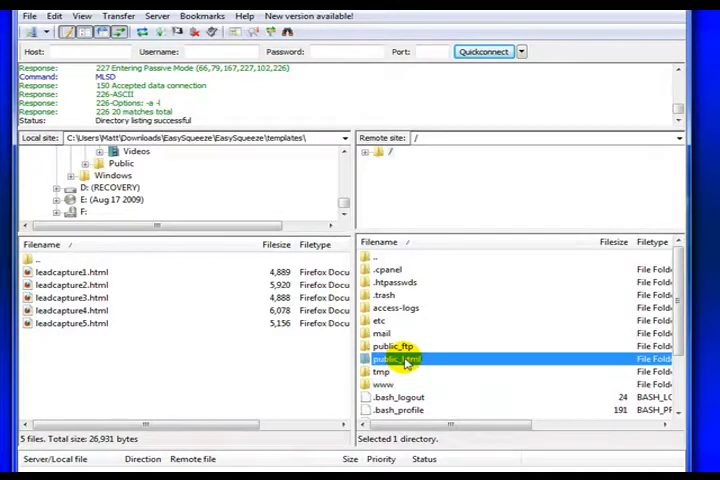
double_click(392, 358)
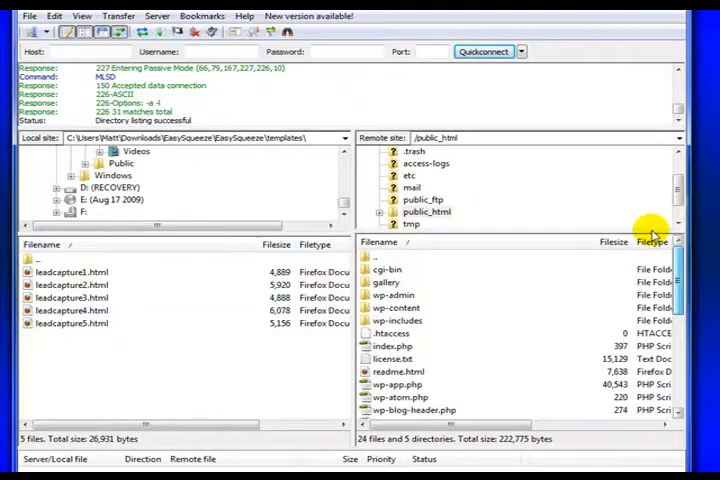
mouse_move(468, 310)
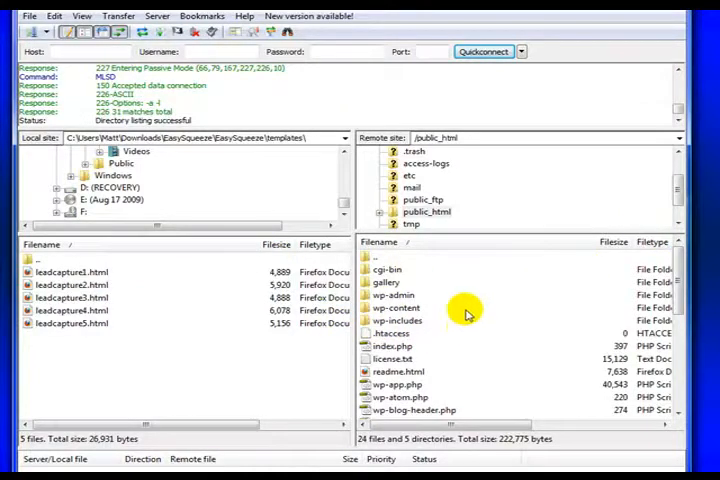
mouse_move(70, 328)
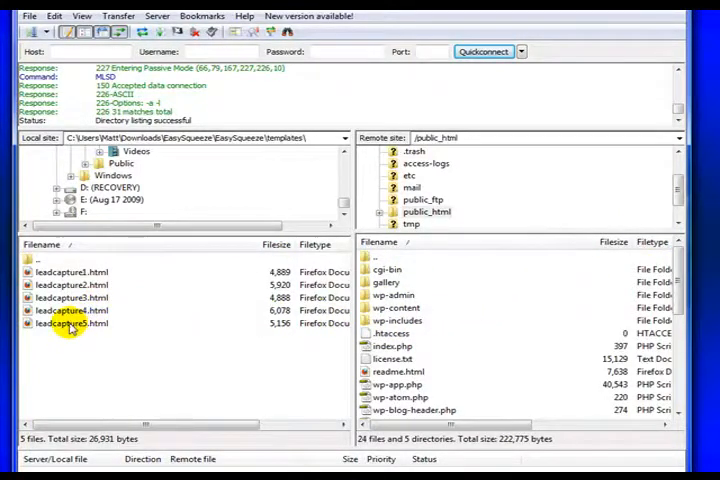
Select leadcapture1.html locally and keep the hosting control panel session alive.
click(70, 272)
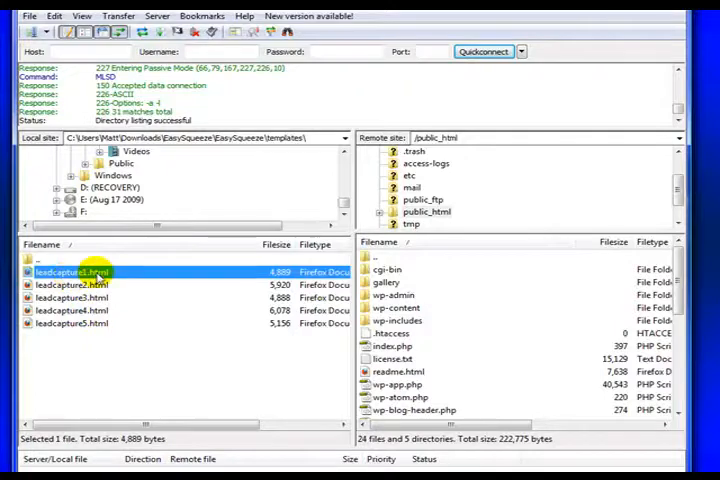
mouse_move(400, 372)
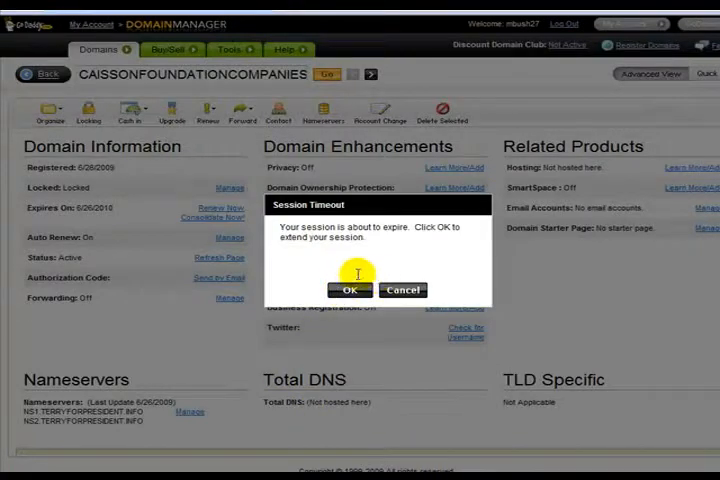
click(404, 290)
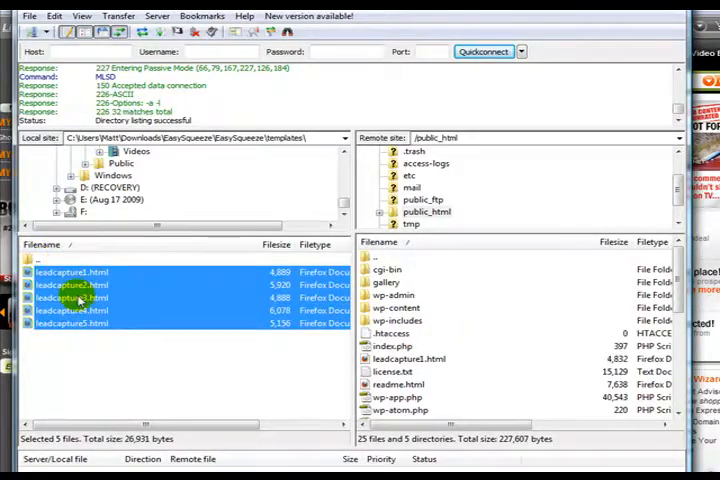
mouse_move(200, 298)
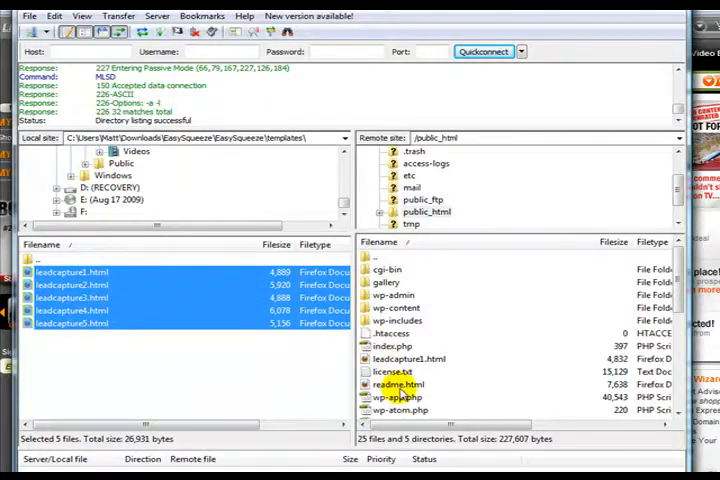
Download readme.html from public_html into the local templates folder.
click(400, 384)
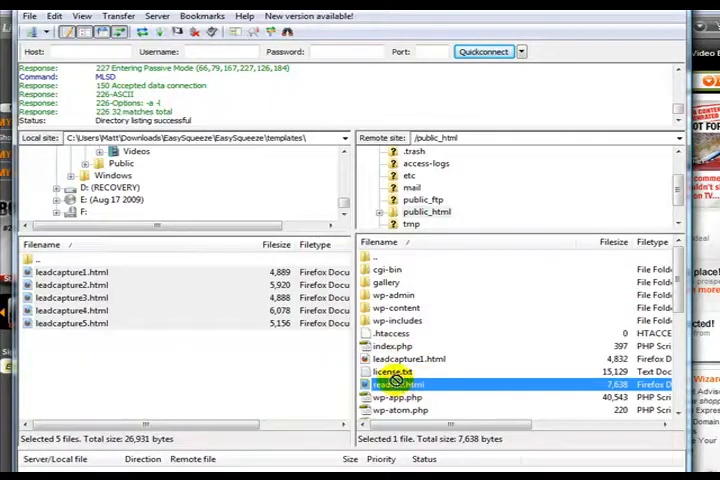
double_click(398, 384)
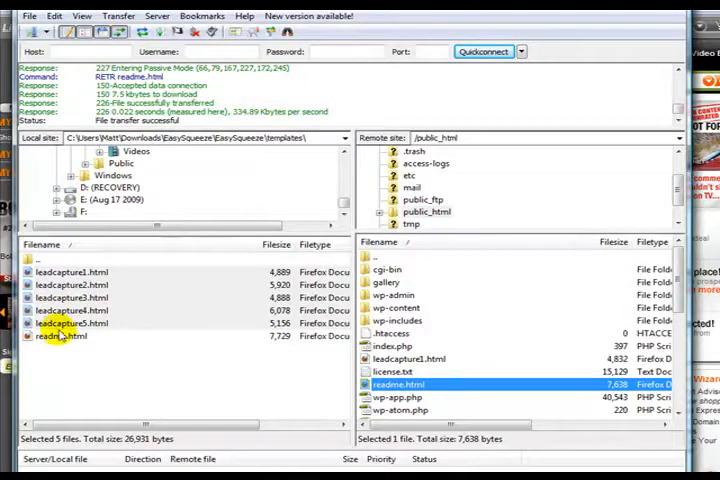
Verify readme.html now sits in the local folder beside the leadcapture pages.
click(60, 336)
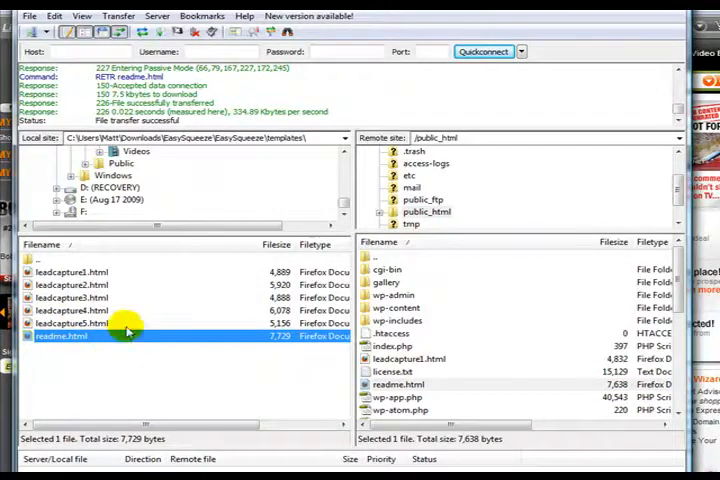
mouse_move(96, 364)
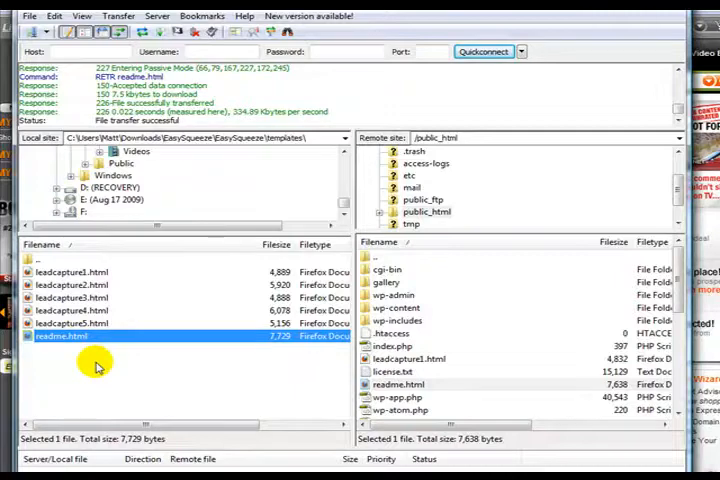
mouse_move(280, 350)
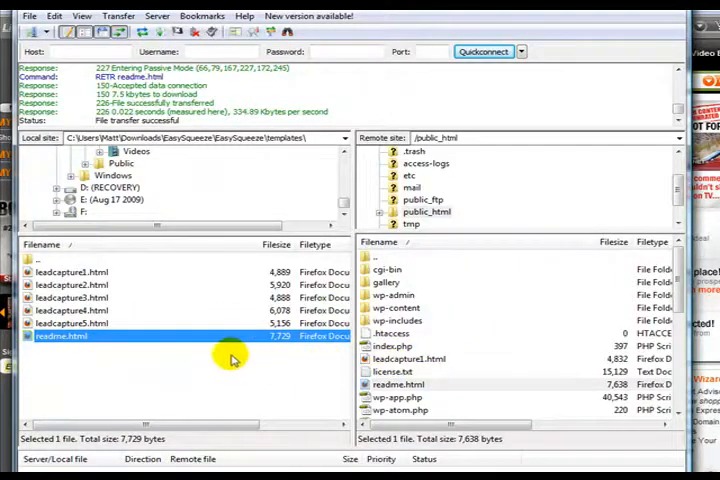
mouse_move(398, 330)
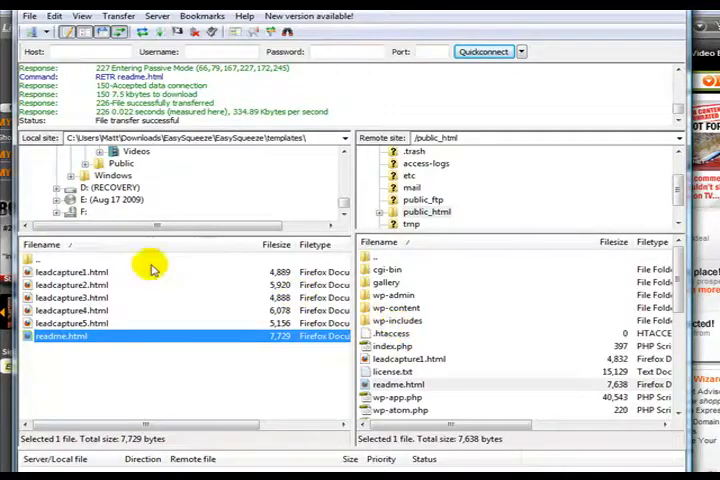
mouse_move(244, 308)
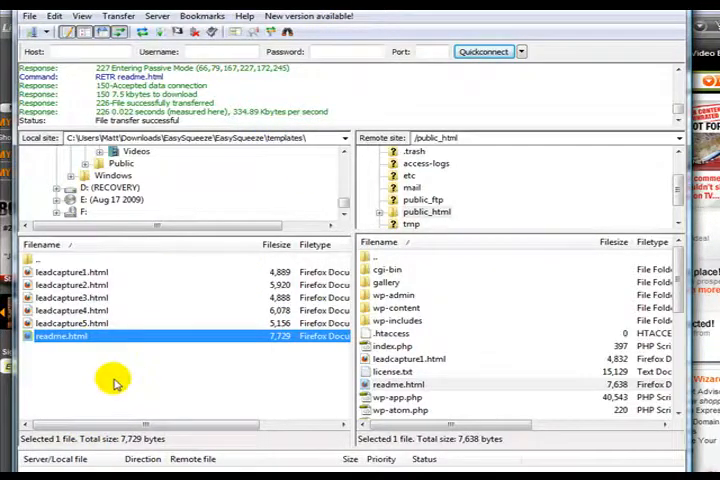
mouse_move(110, 330)
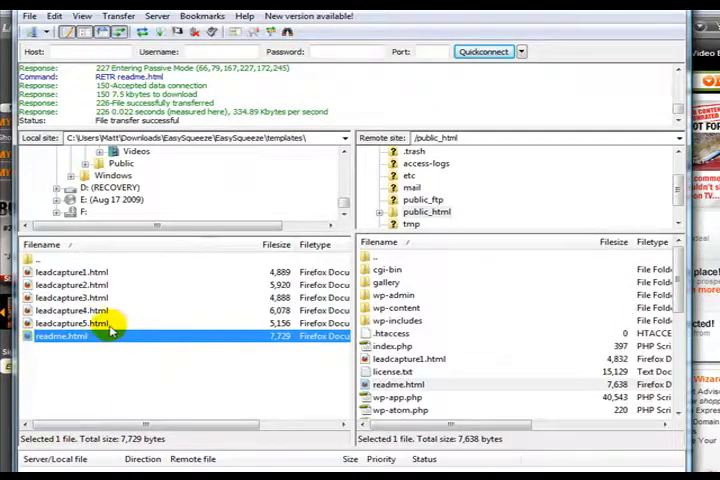